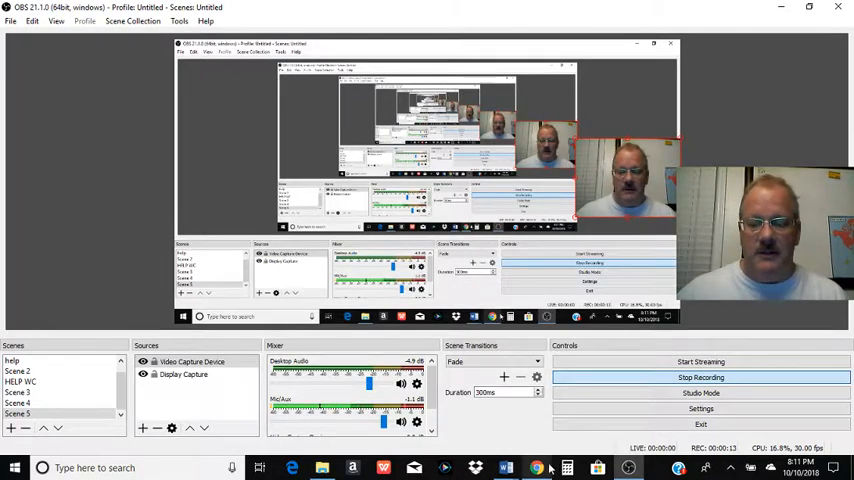
Switch from OBS to the Chrome window showing the LinkedIn home feed.
left_click(536, 468)
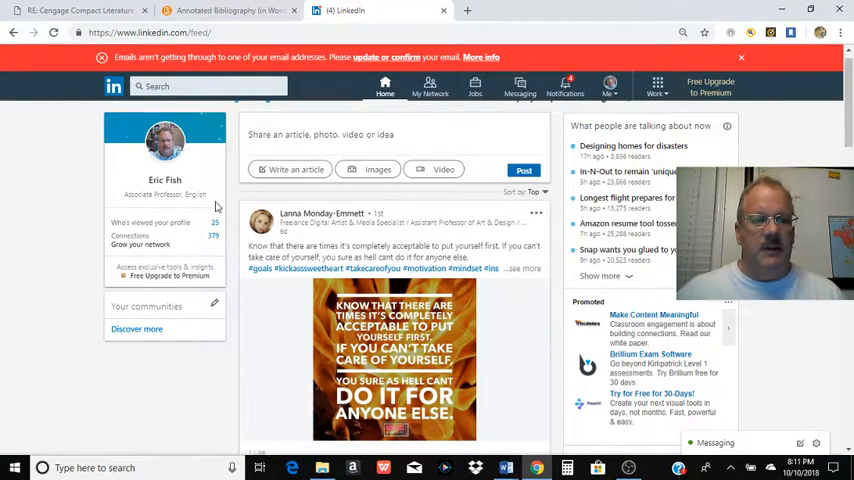
mouse_move(500, 118)
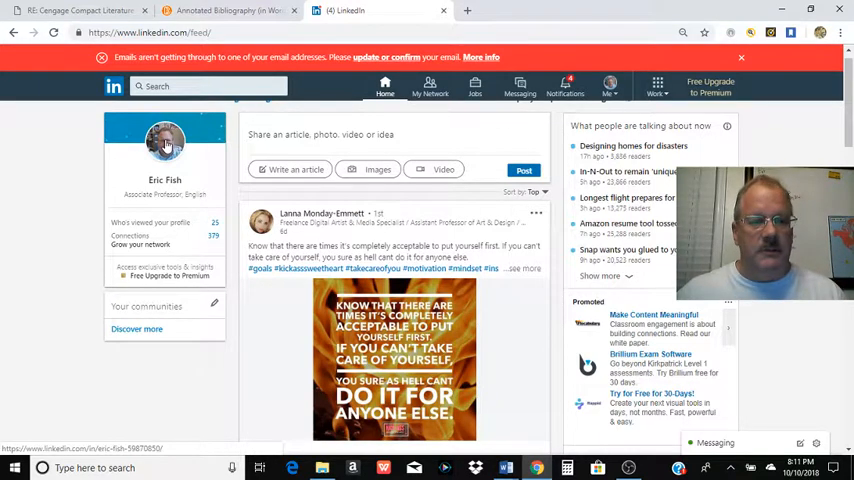
Go to your own profile from the feed's left card and review its sections.
left_click(164, 148)
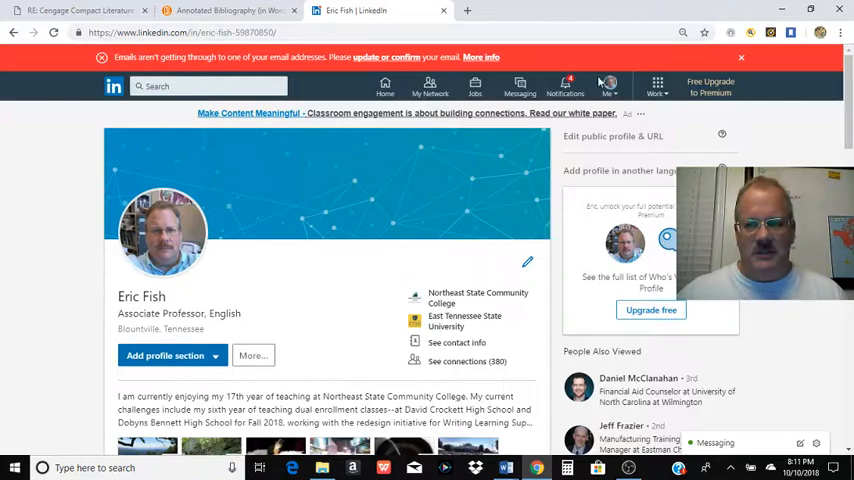
scroll("down", 3)
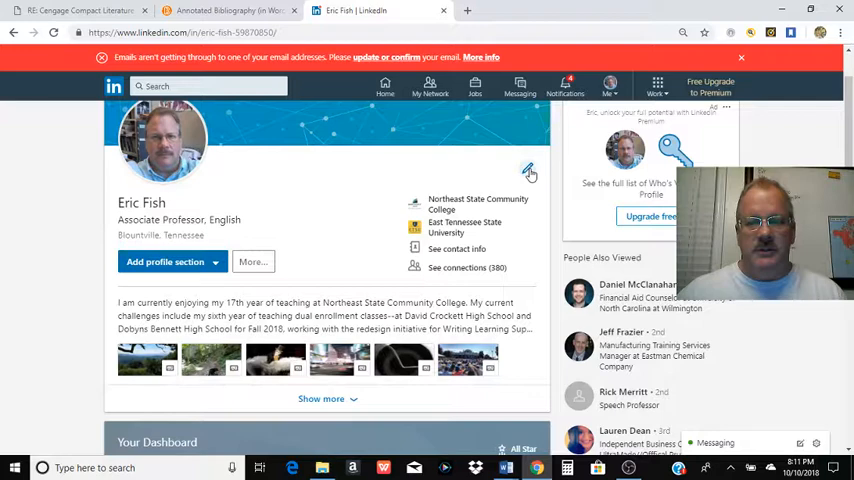
scroll("down", 3)
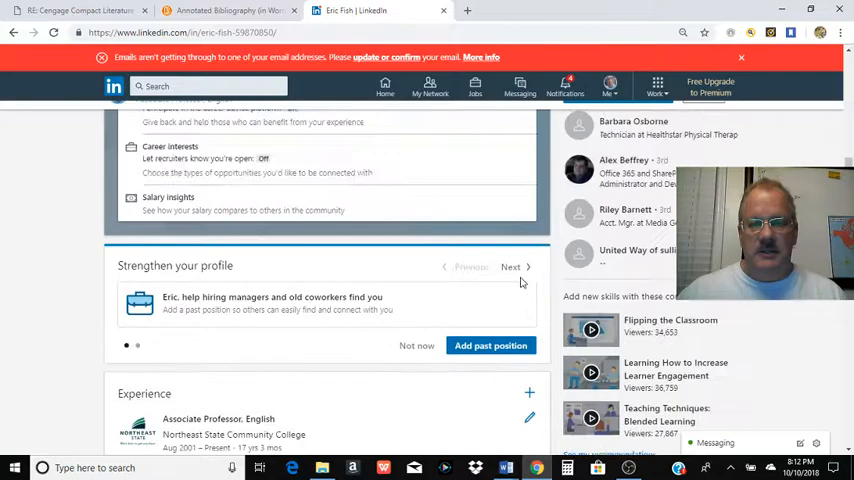
scroll("up", 3)
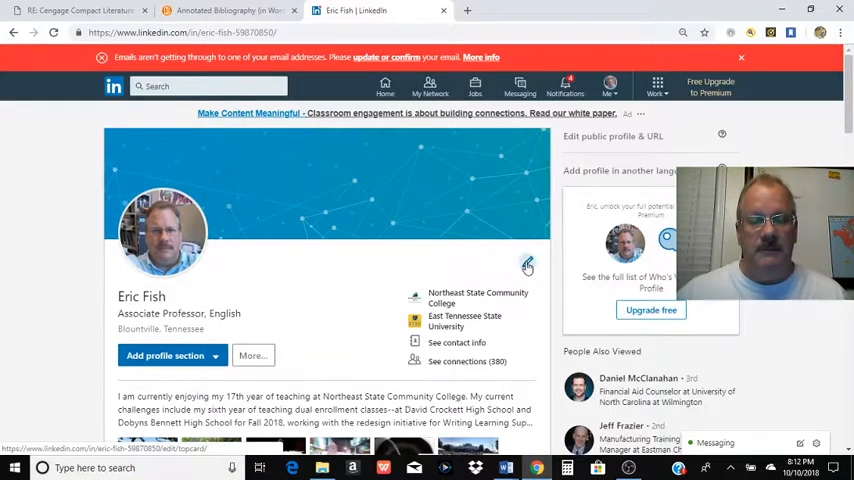
Start editing the profile intro via the pencil icon and reach the Media fields.
left_click(528, 266)
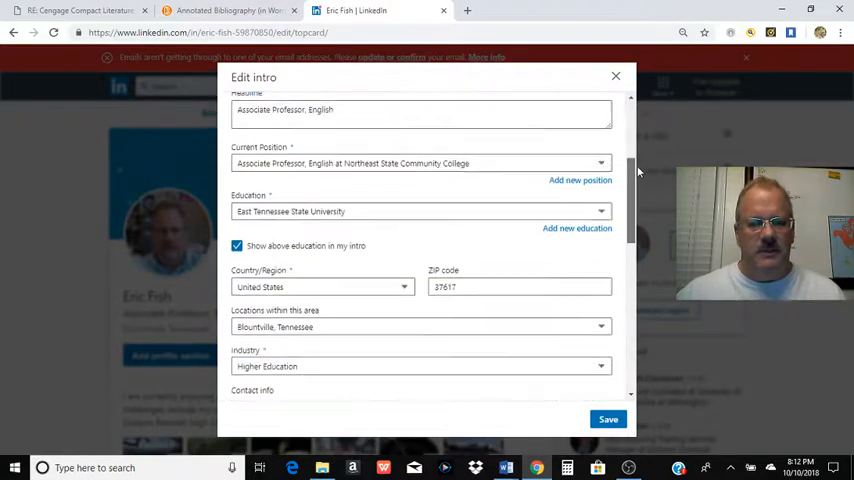
scroll("down", 3)
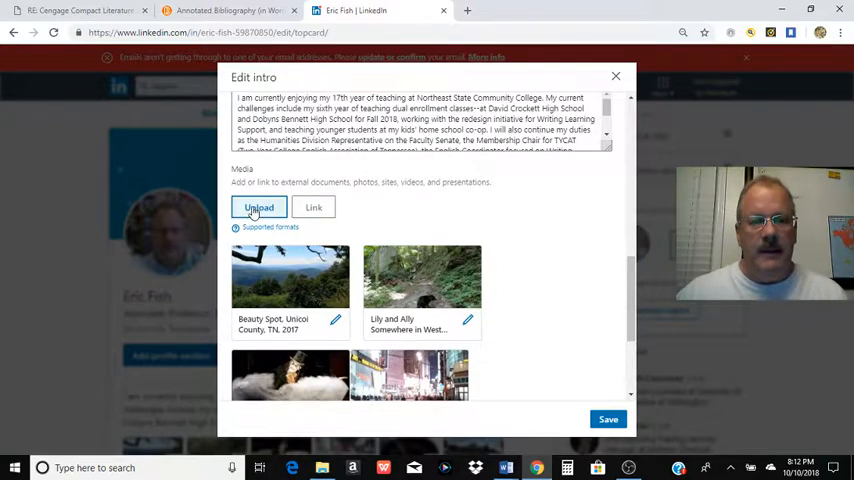
Upload Kierkegaard Essay 2.docx as intro media and apply it.
left_click(258, 208)
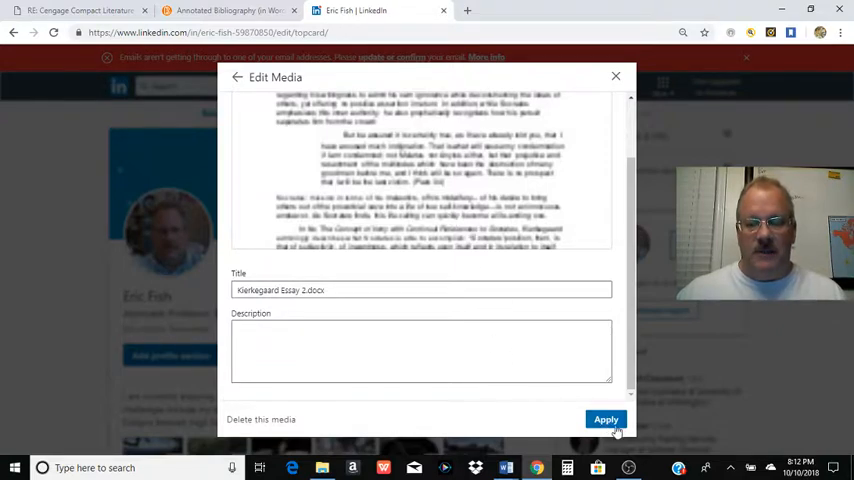
left_click(604, 420)
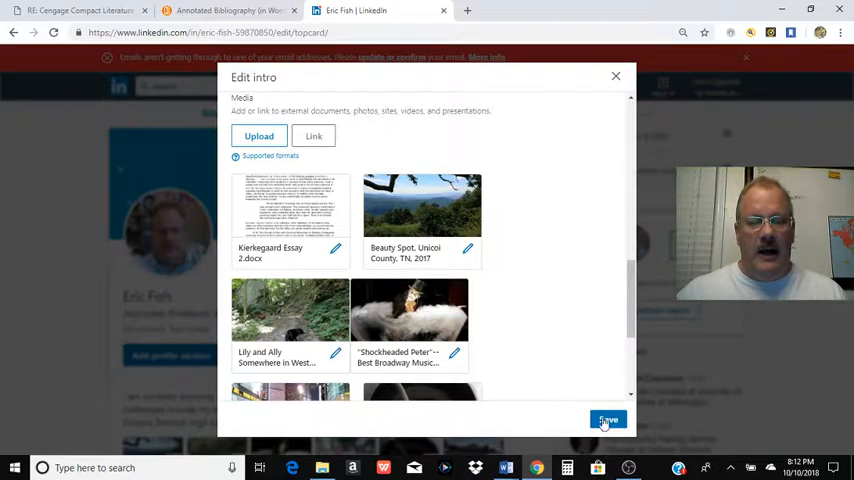
mouse_move(612, 362)
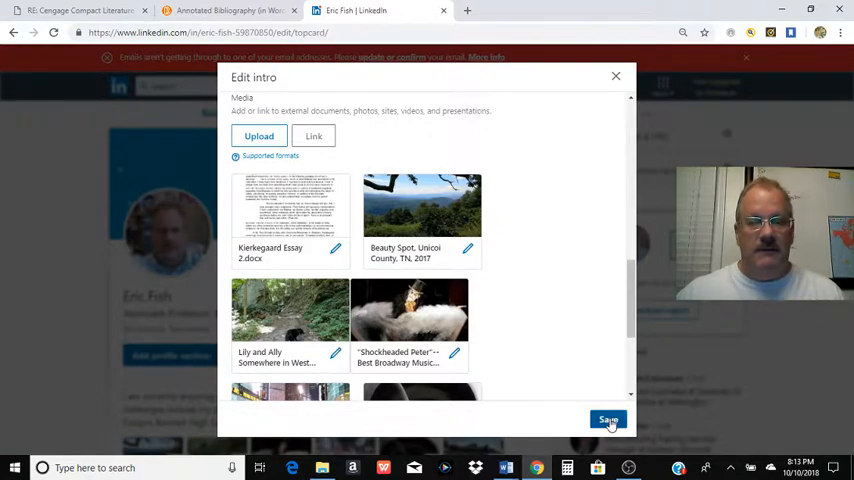
Save the intro so the essay document appears among the profile's summary media thumbnails.
left_click(608, 420)
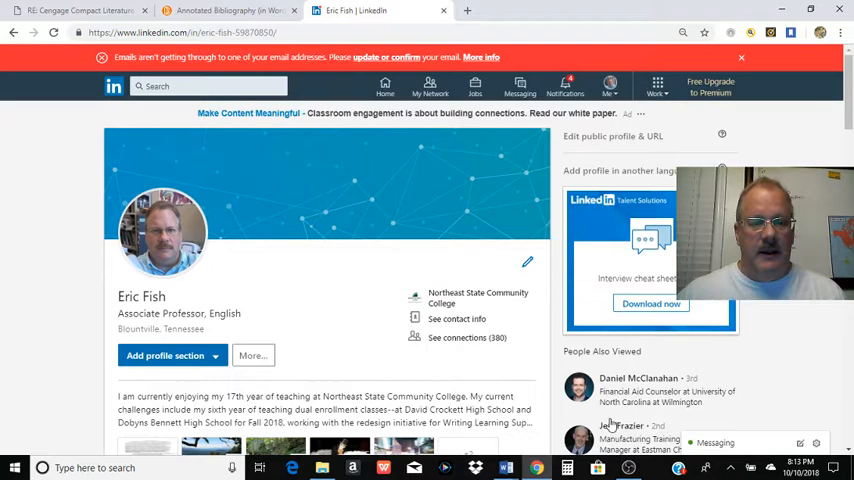
scroll("down", 3)
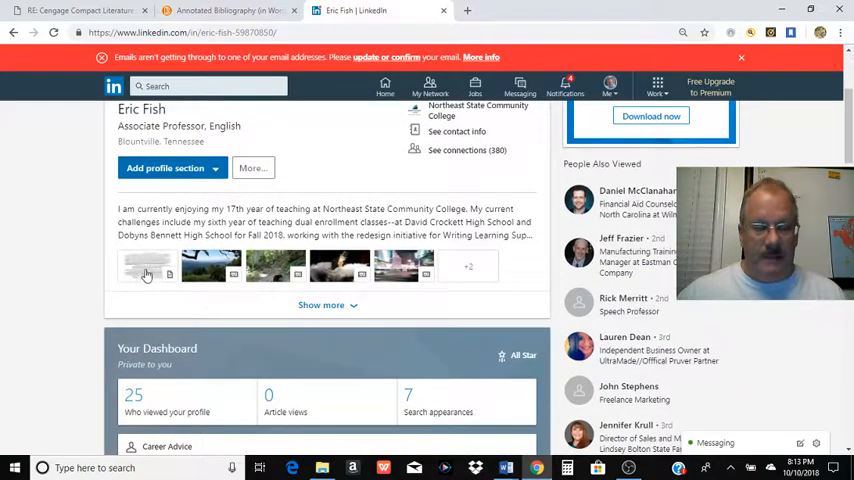
scroll("up", 3)
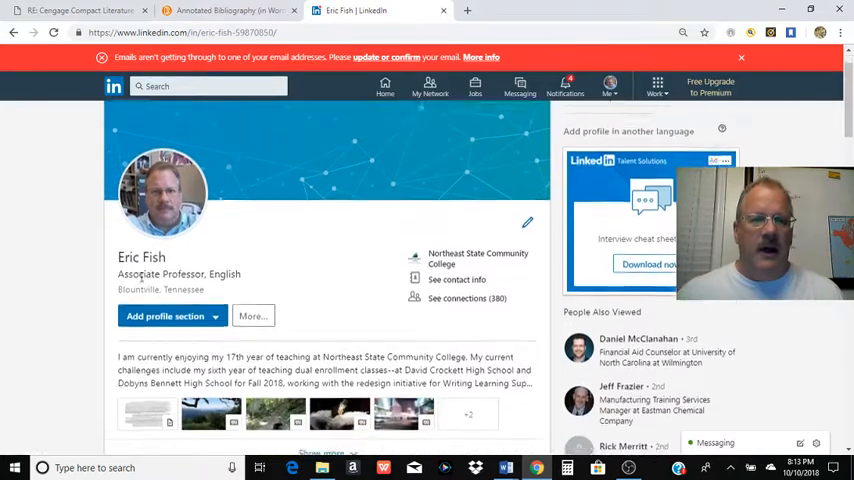
scroll("down", 3)
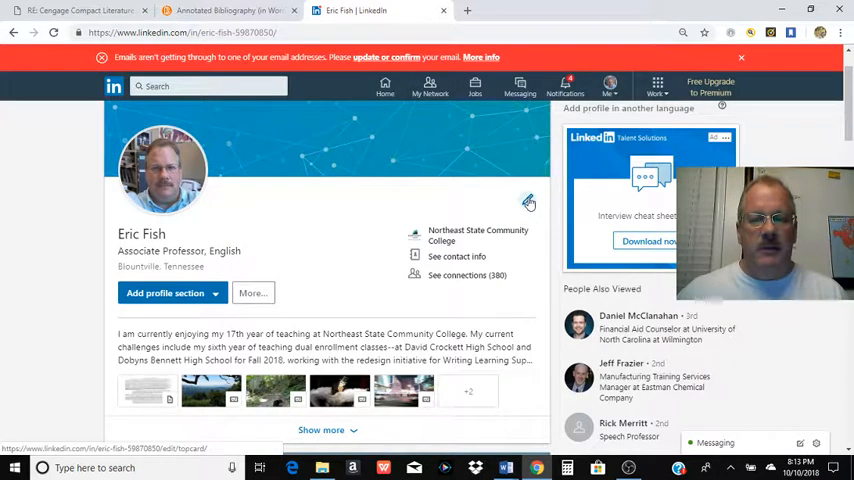
left_click(528, 202)
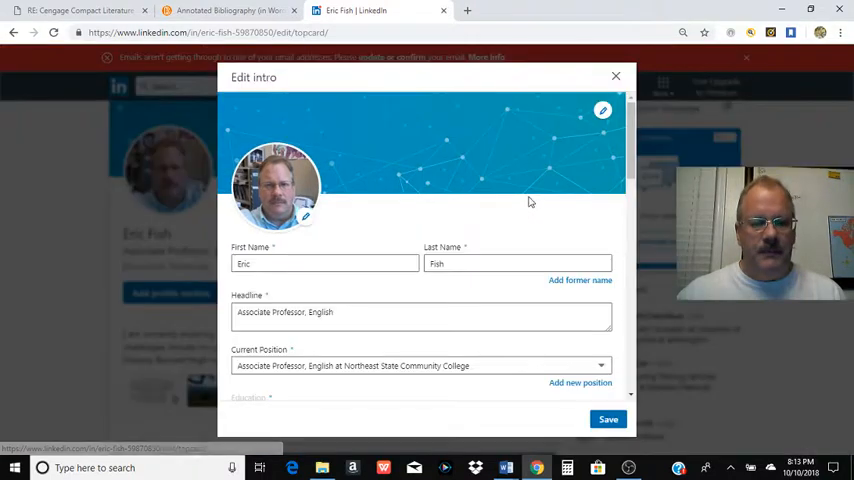
scroll("down", 3)
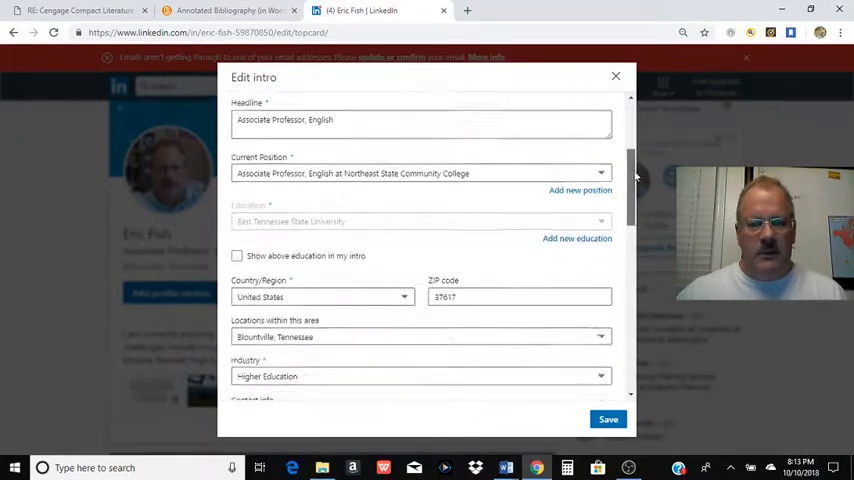
scroll("down", 3)
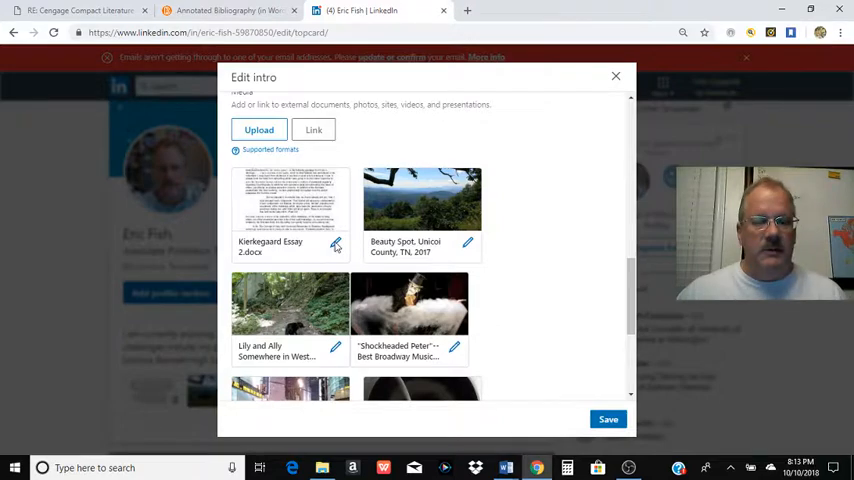
left_click(336, 246)
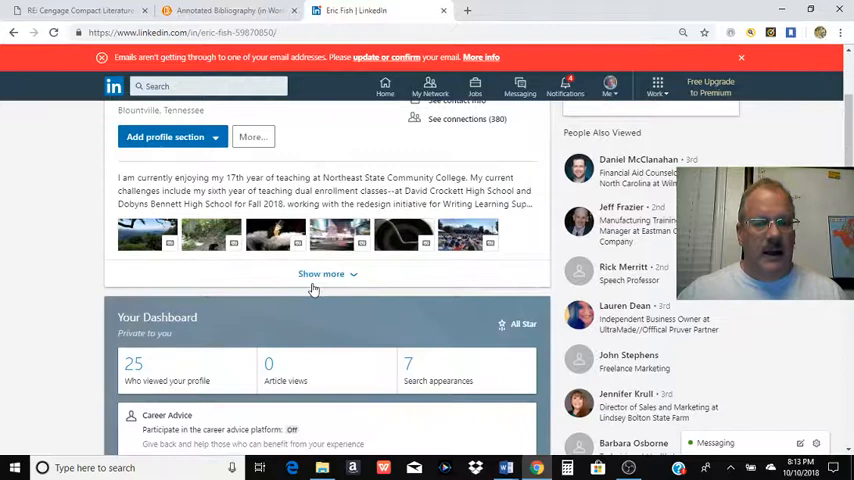
scroll("up", 3)
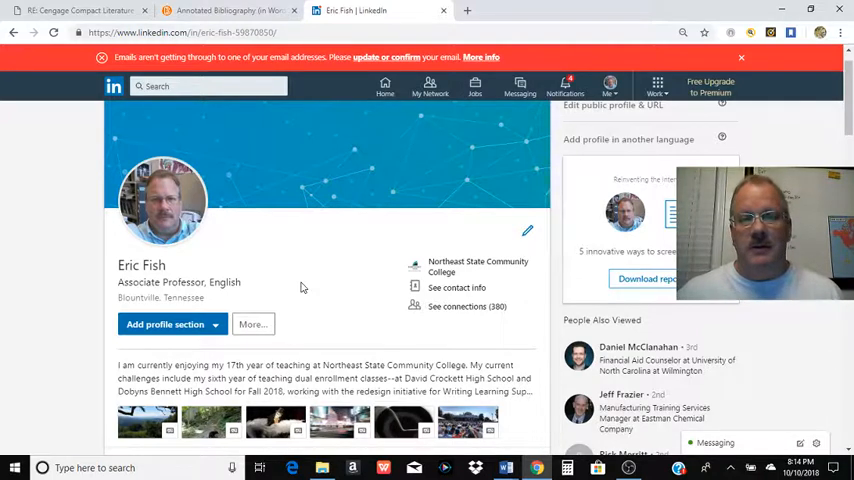
mouse_move(334, 266)
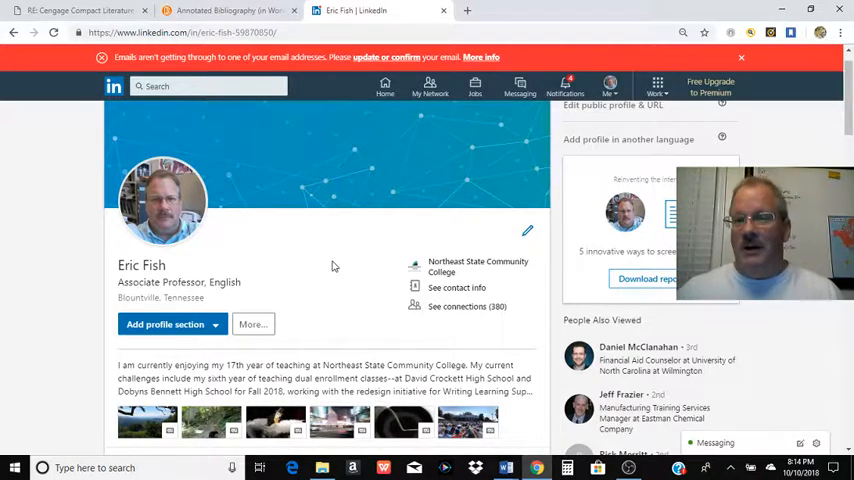